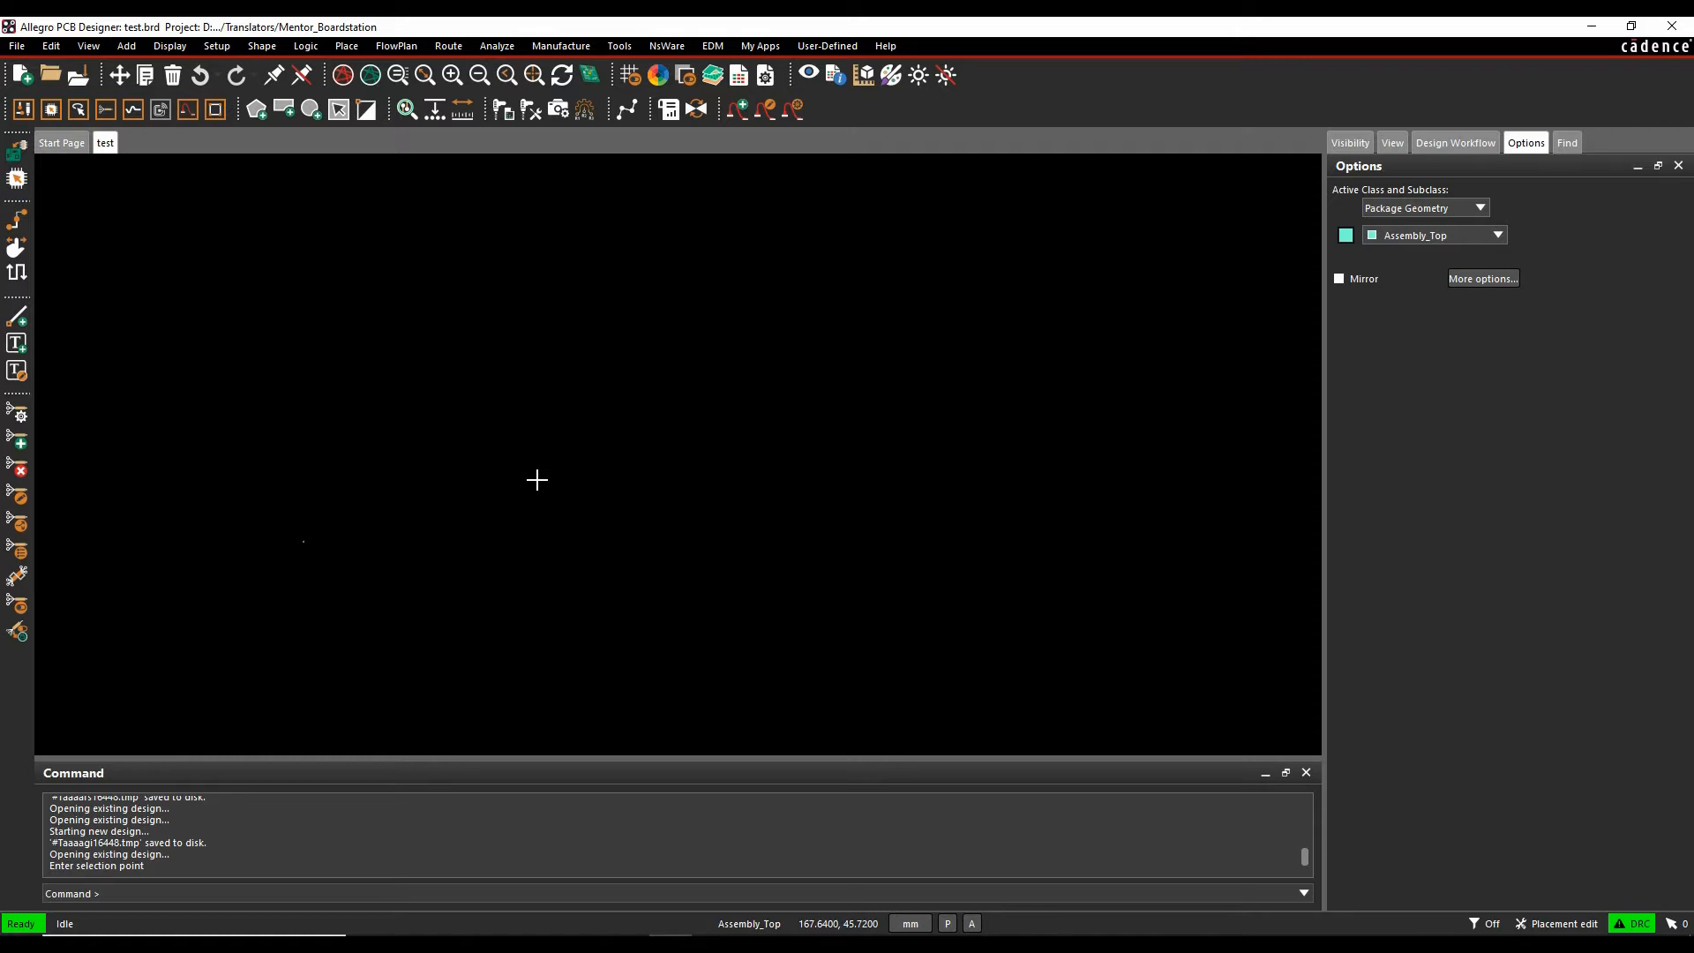
pyautogui.moveTo(458, 449)
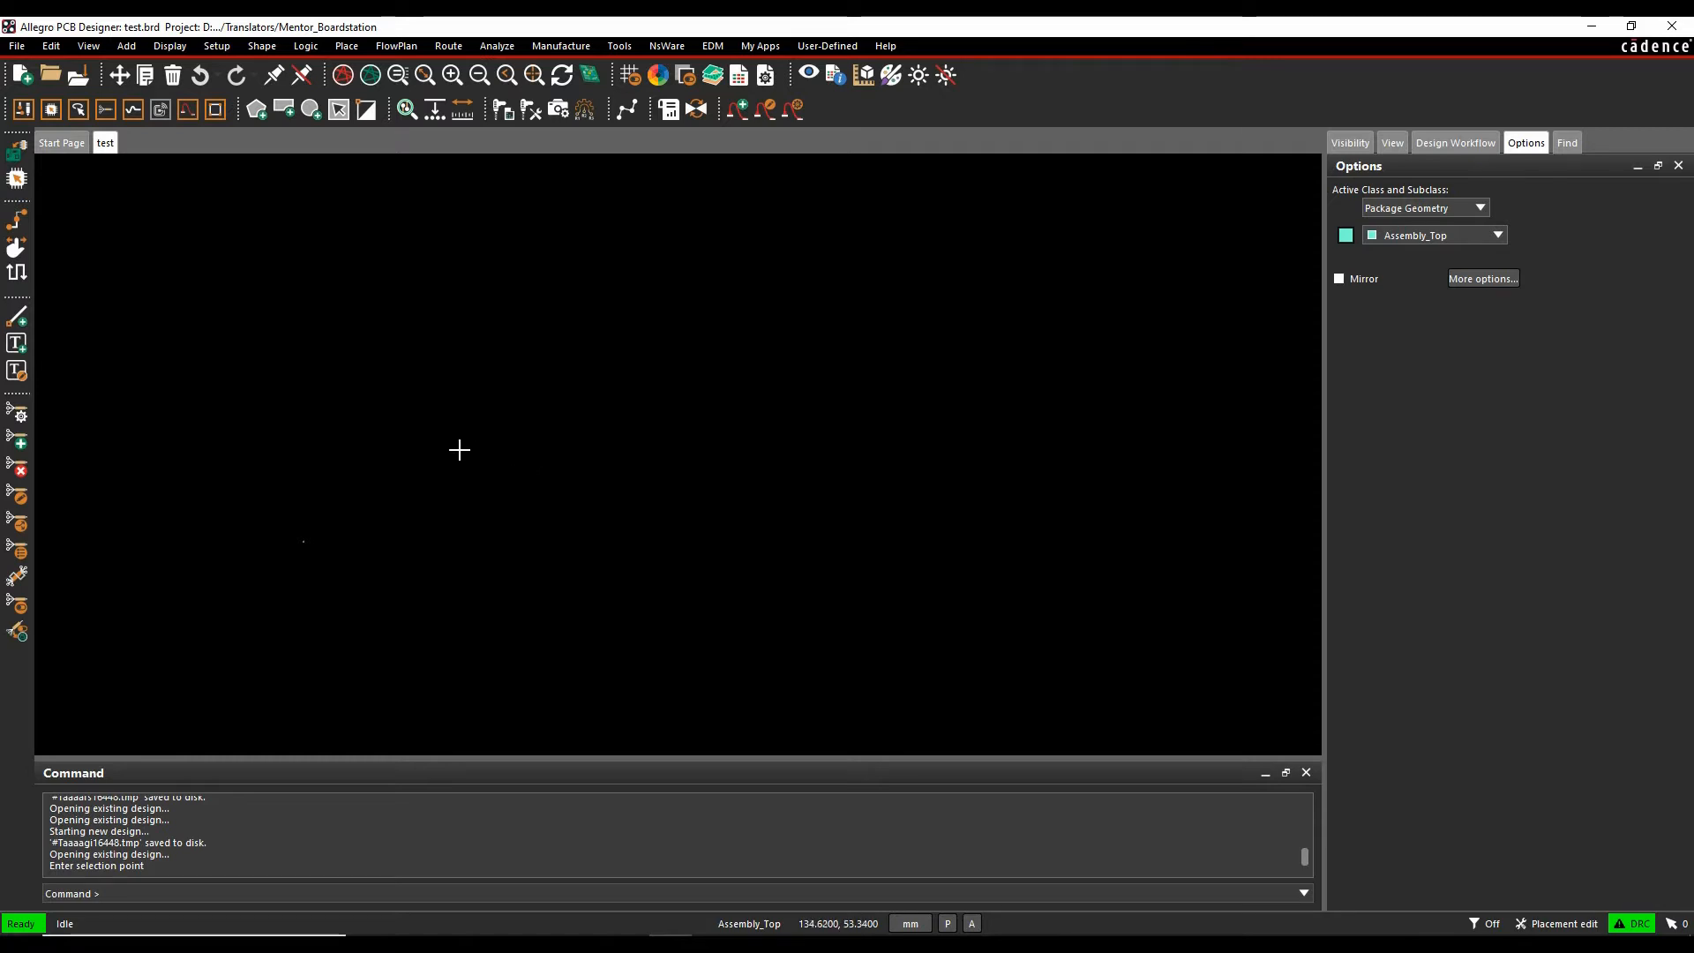
# - Launch the Mentor CAD translator import from the File menu
pyautogui.click(16, 45)
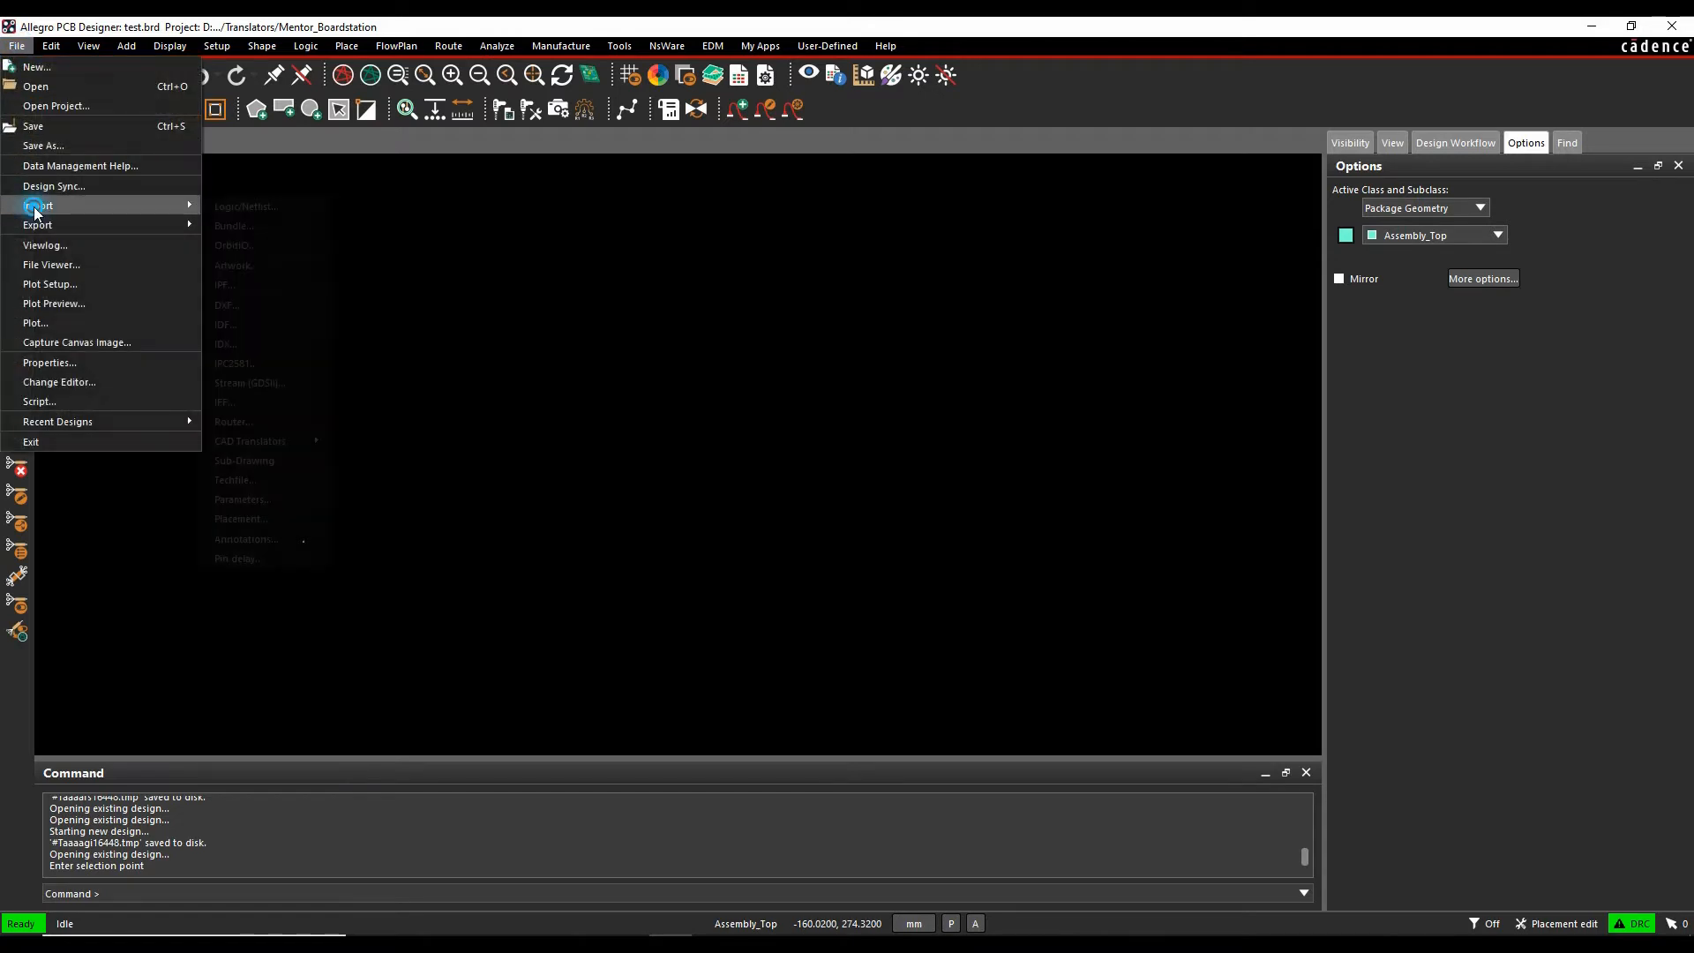
pyautogui.moveTo(250, 441)
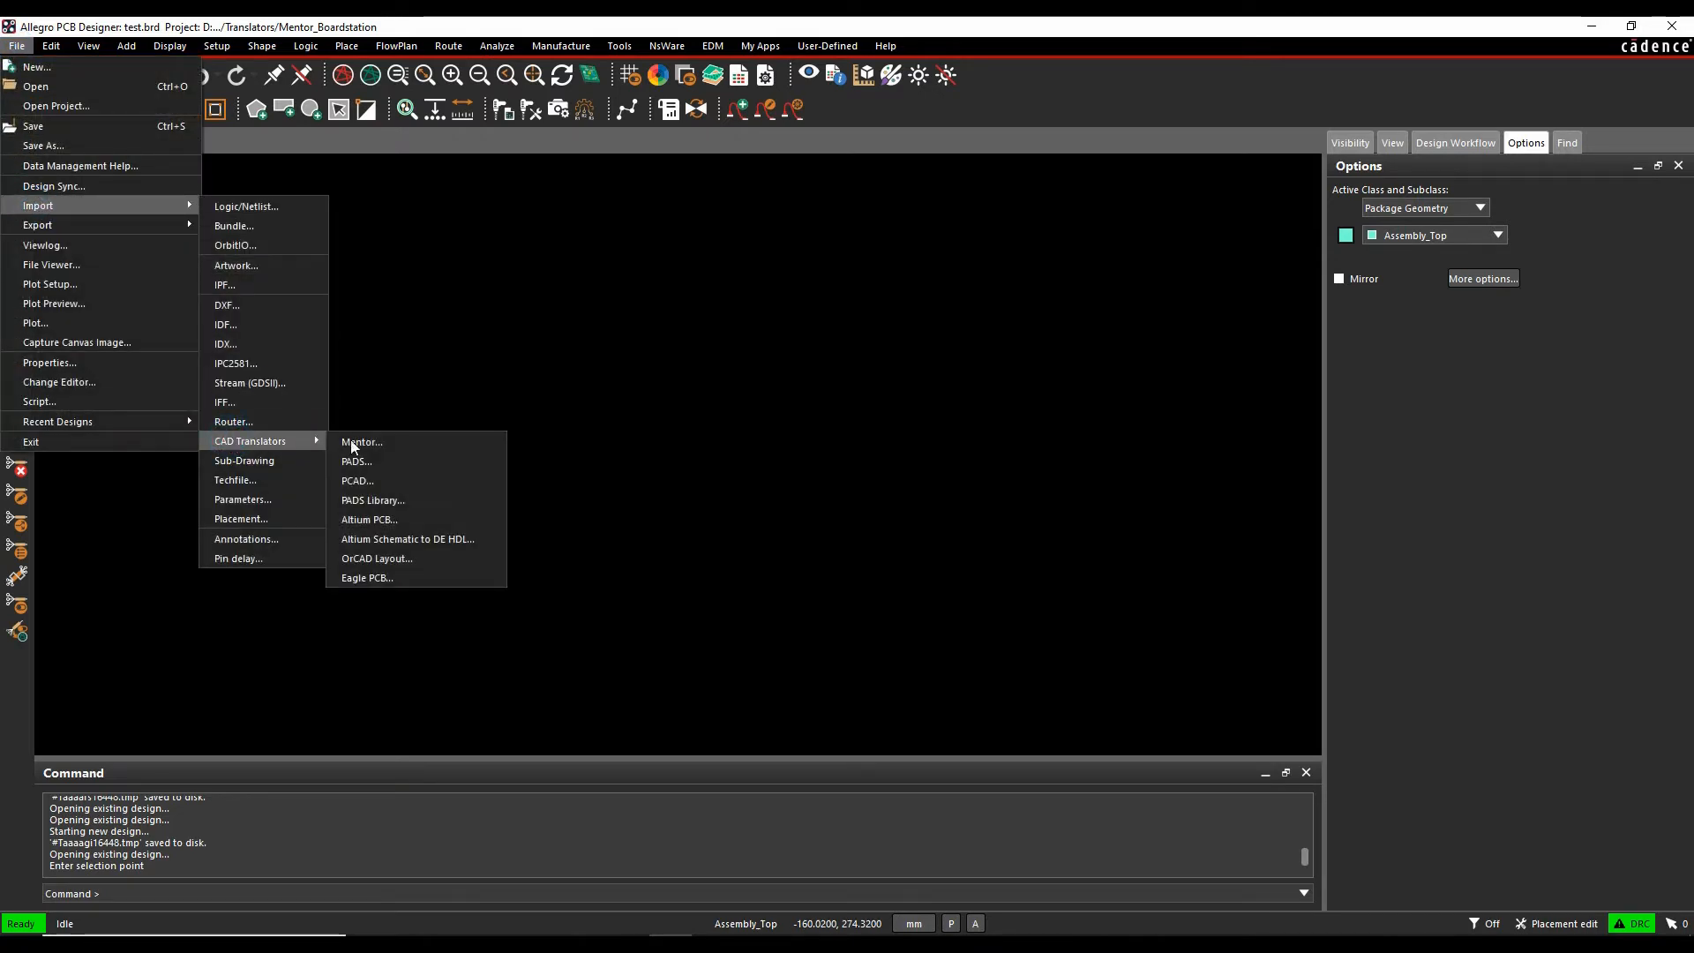
pyautogui.click(361, 442)
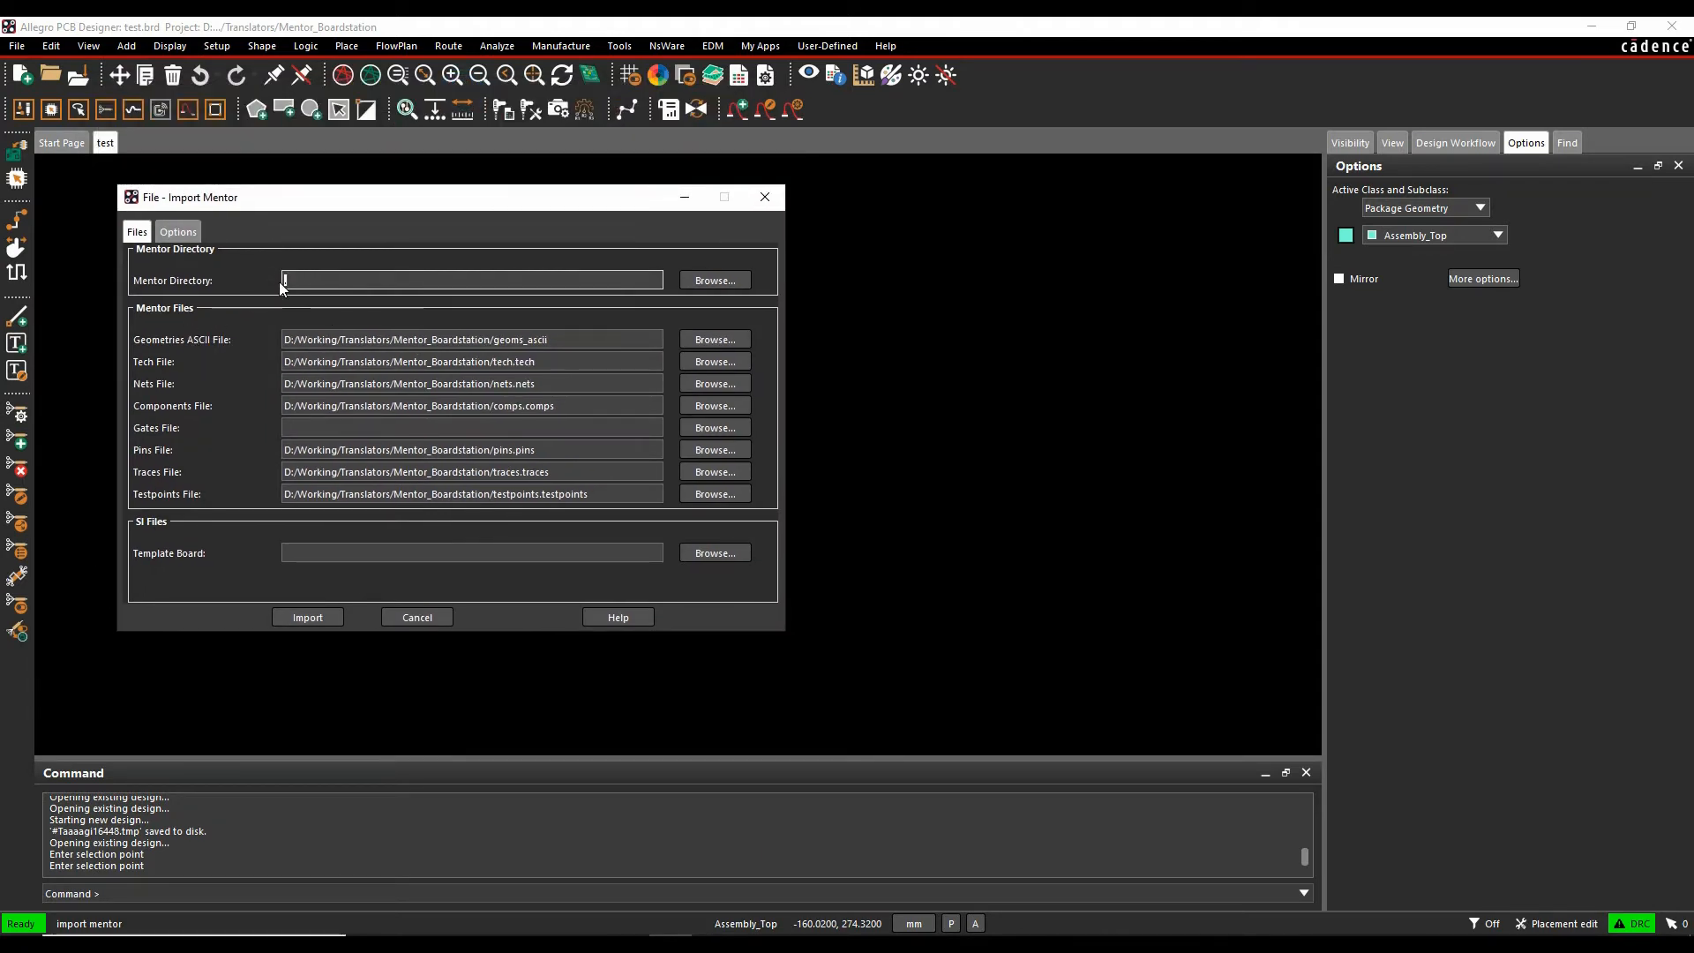
# - Switch the Import Mentor dialog from the file paths page to the Options page
pyautogui.click(470, 338)
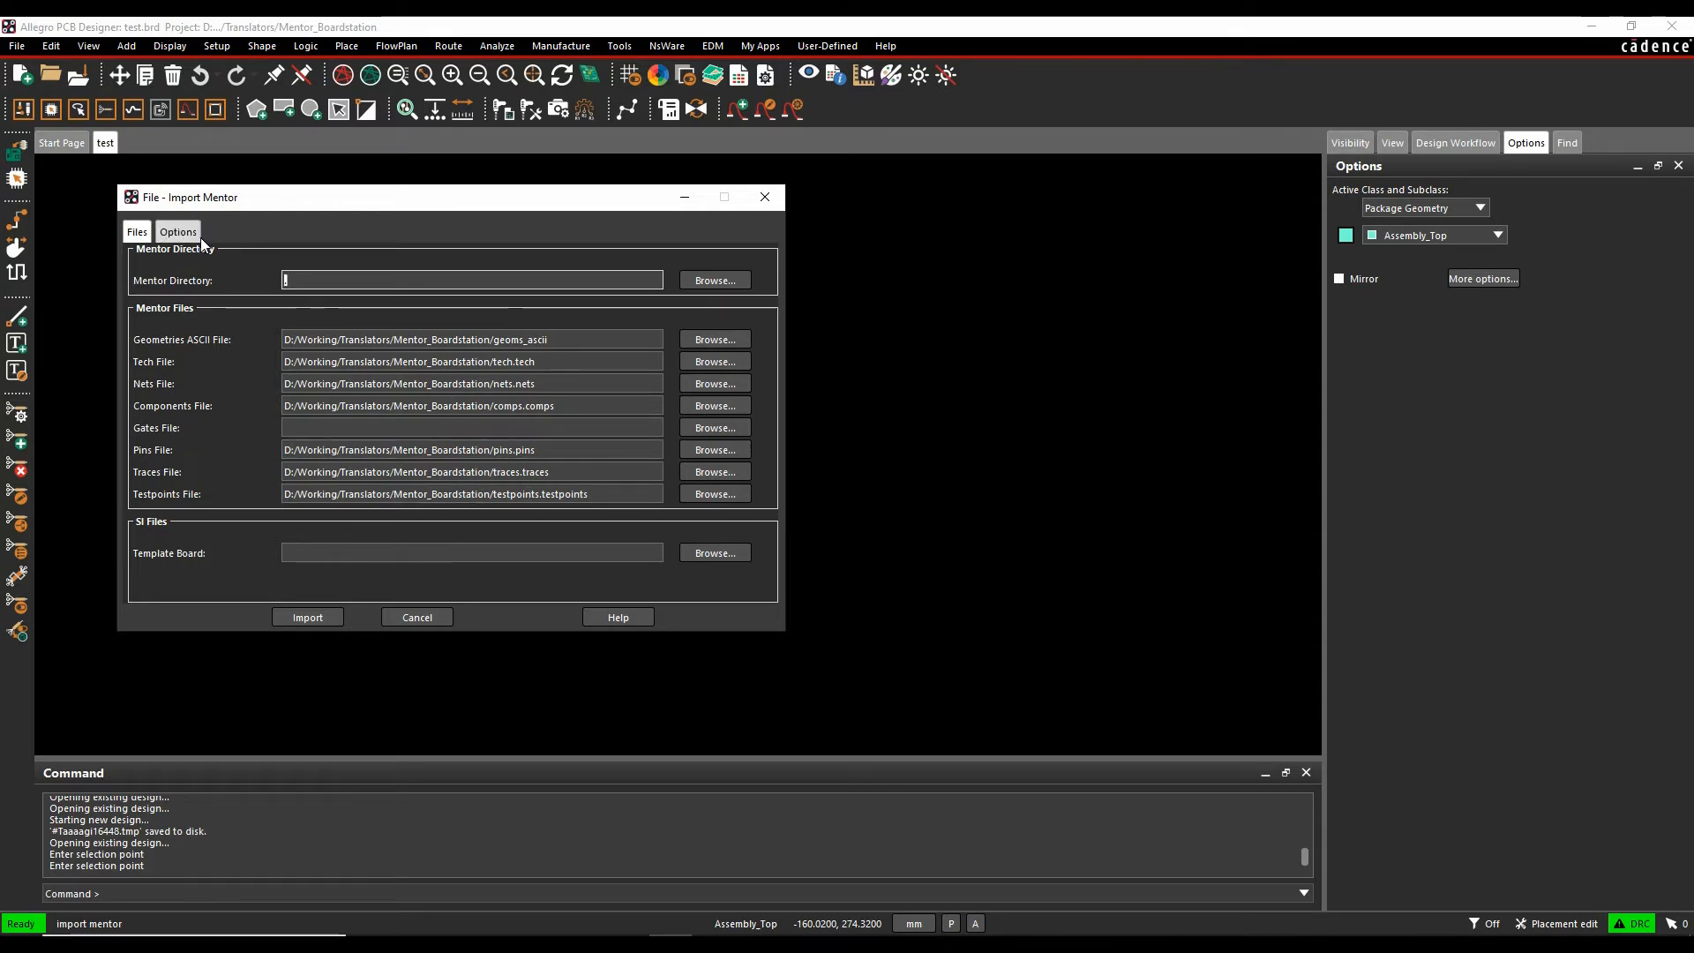
pyautogui.click(177, 231)
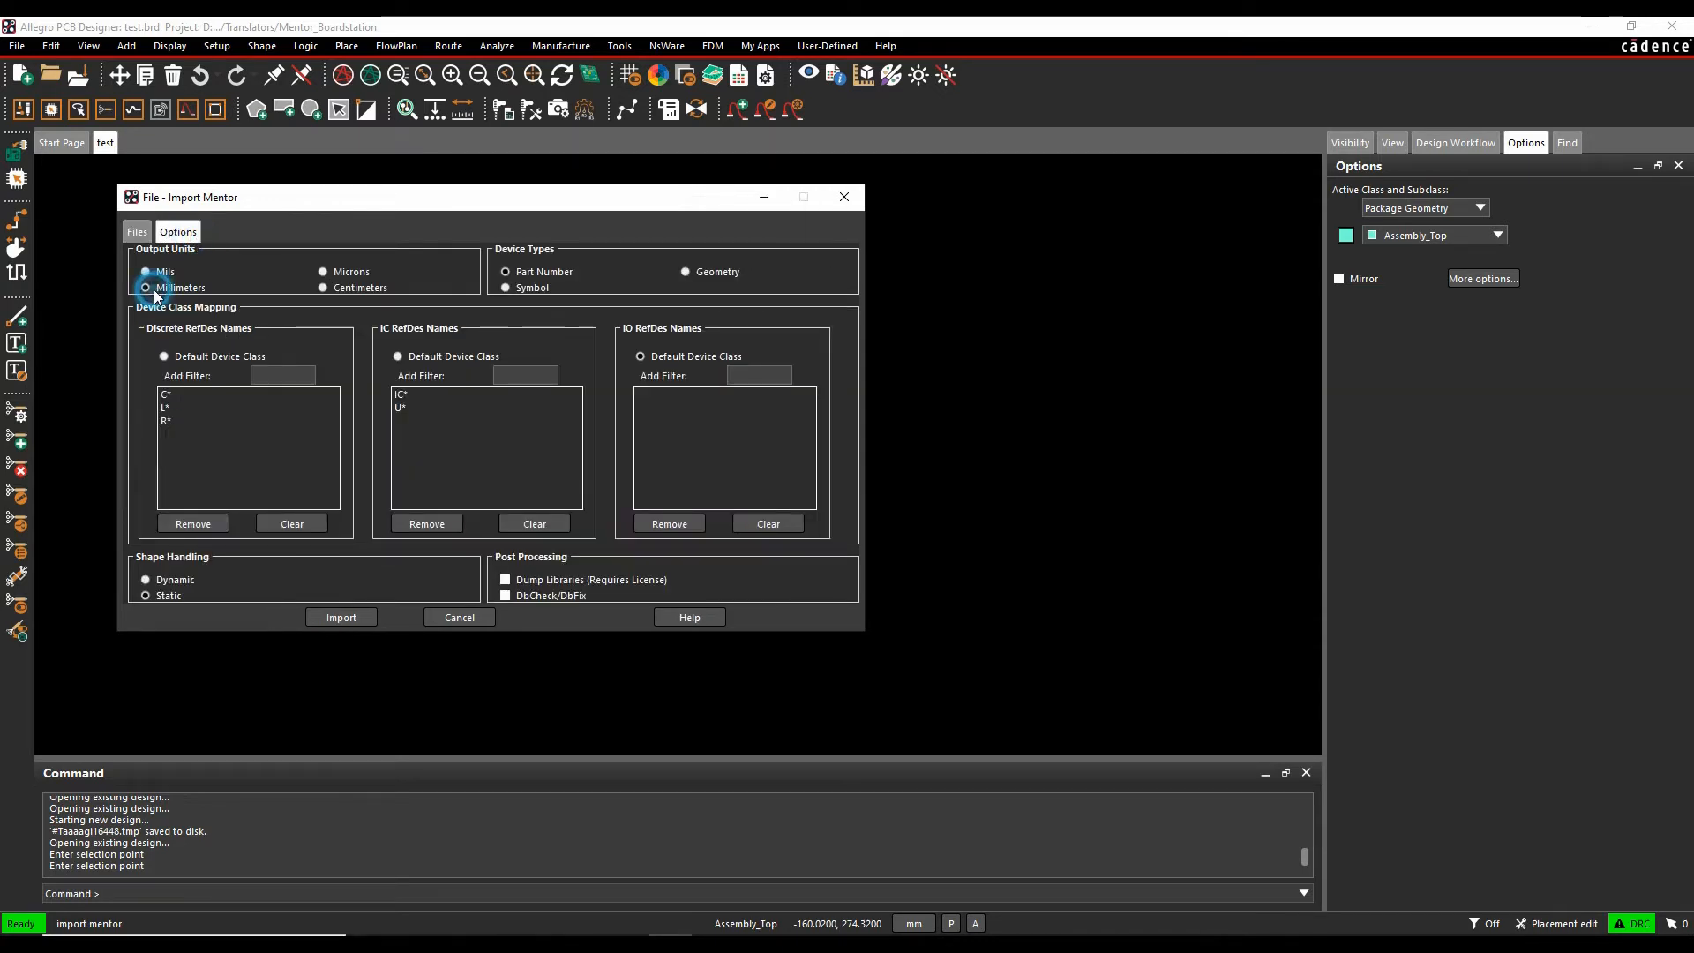
# - Set Shape Handling to Static for the imported Mentor shapes
pyautogui.click(145, 288)
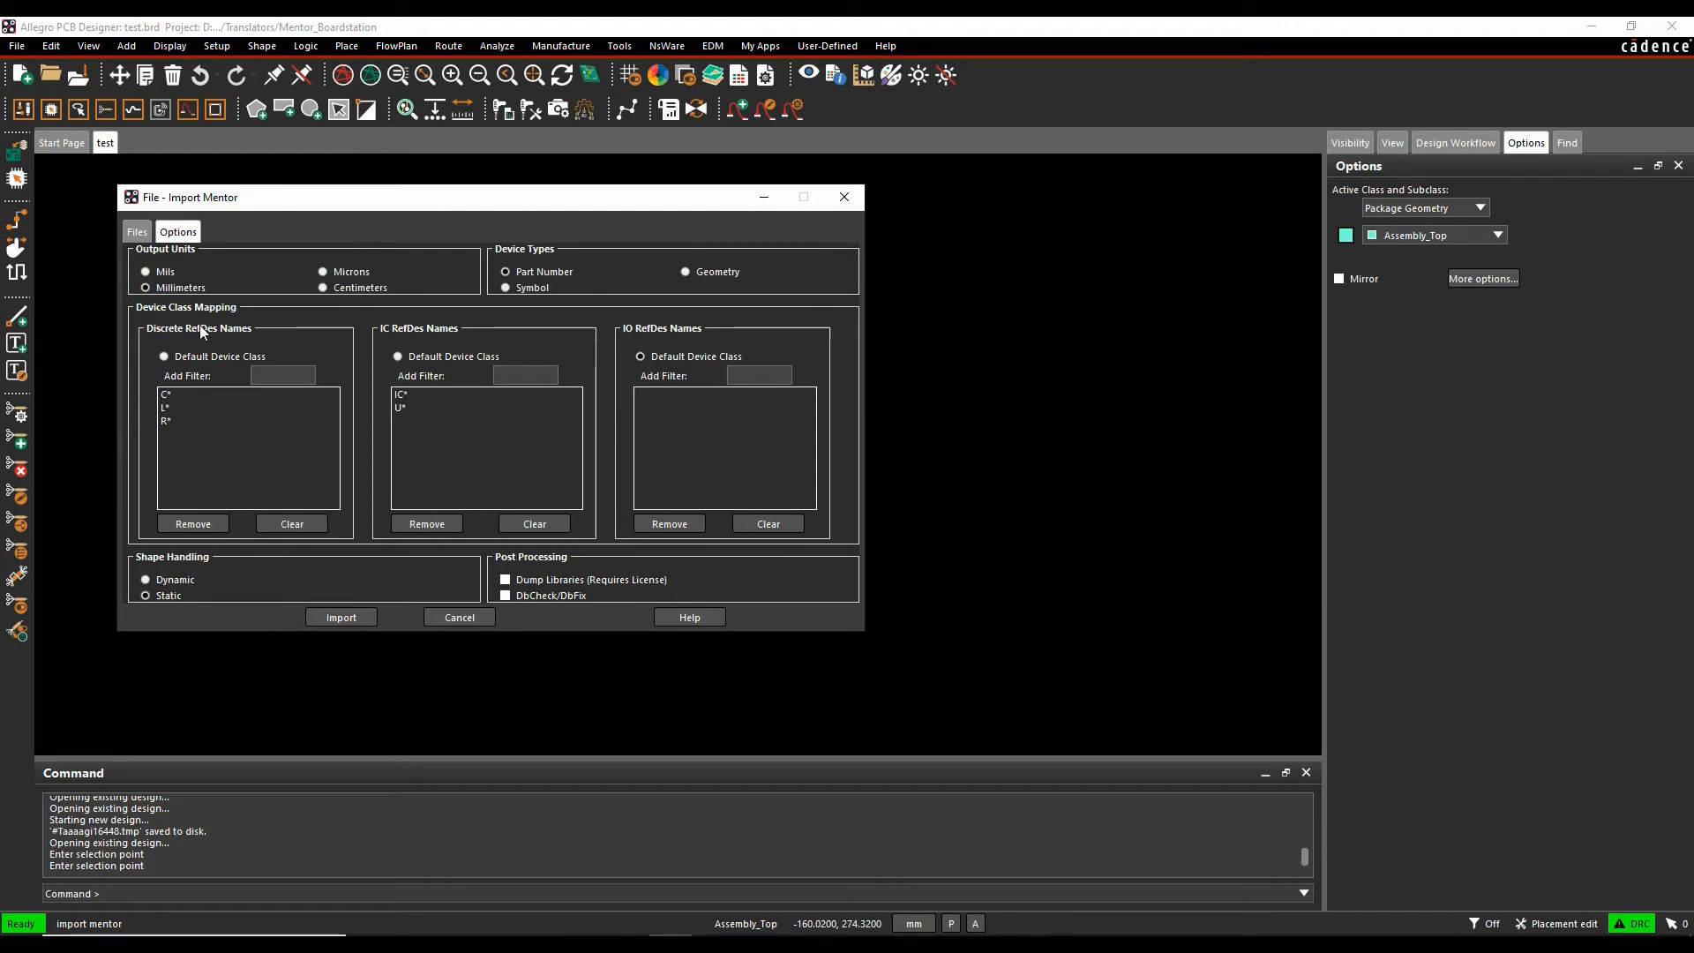
pyautogui.moveTo(176, 338)
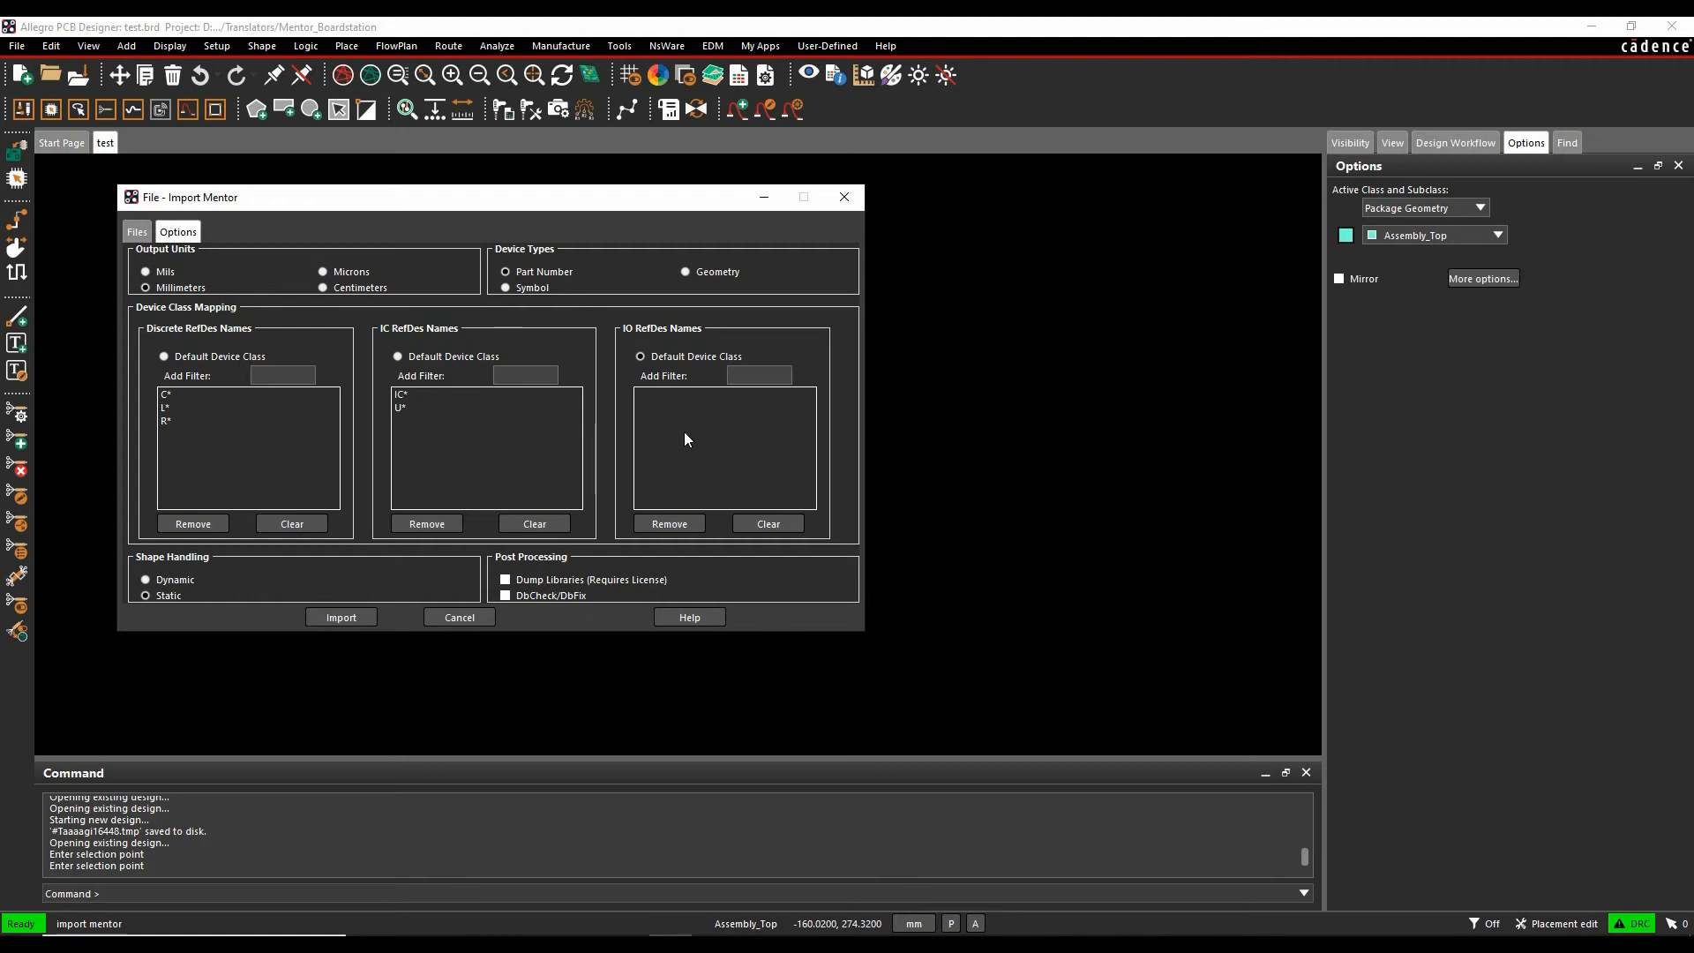
pyautogui.click(146, 579)
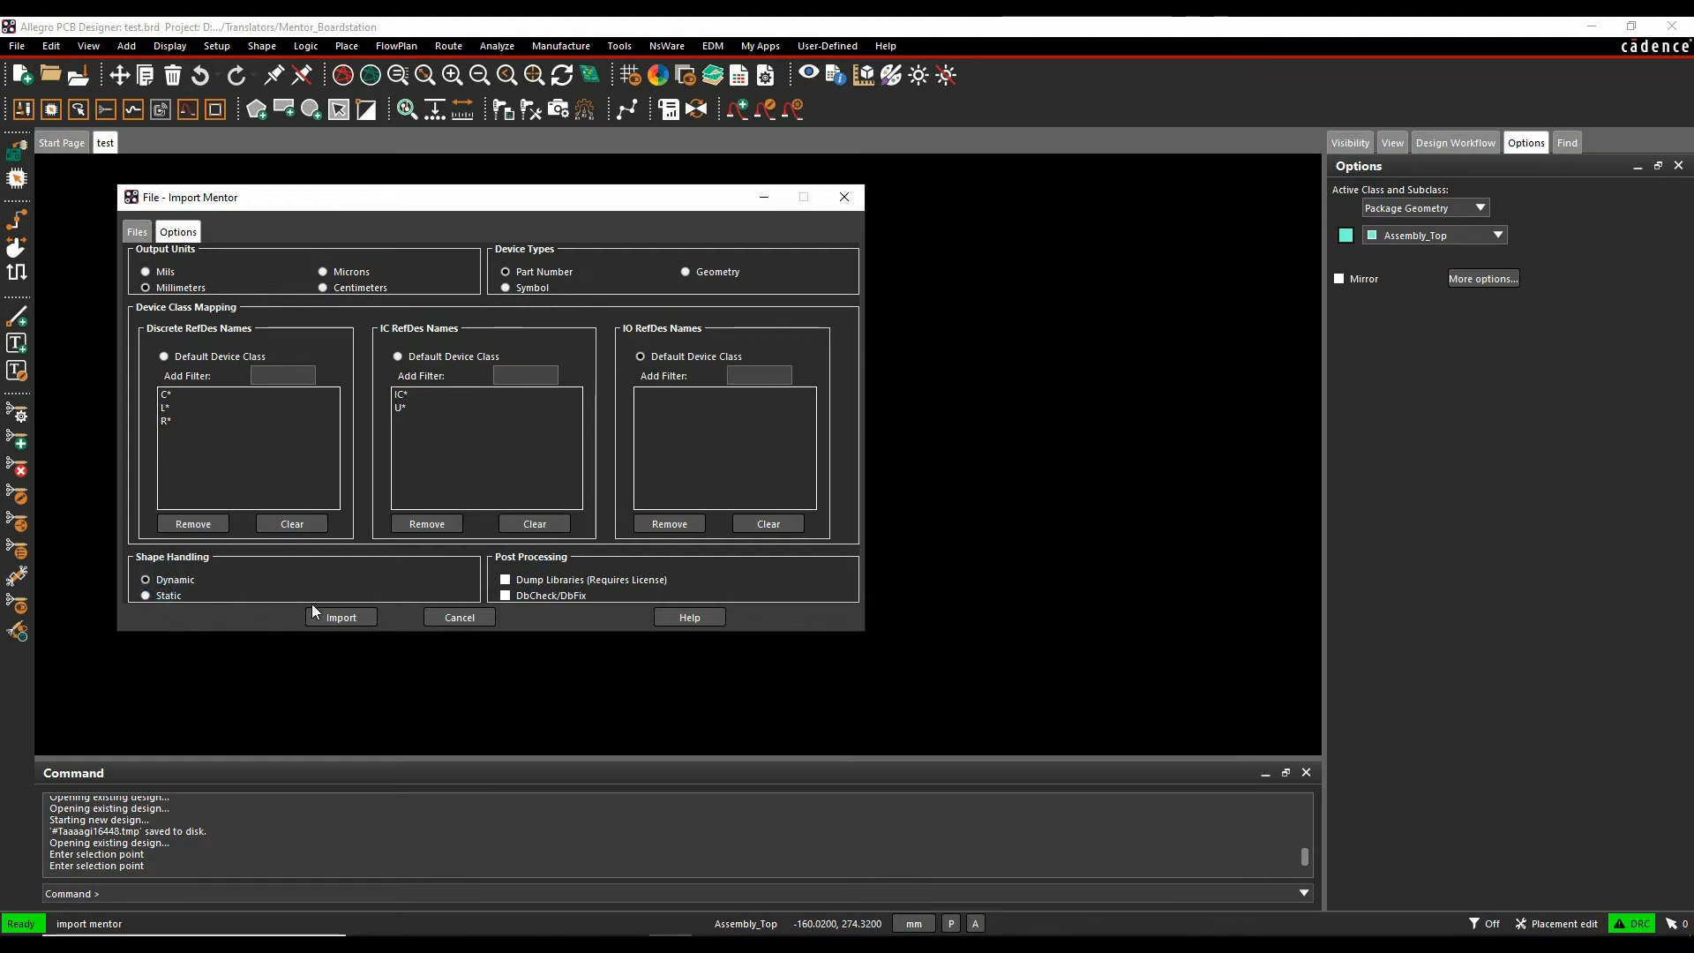
pyautogui.moveTo(700, 558)
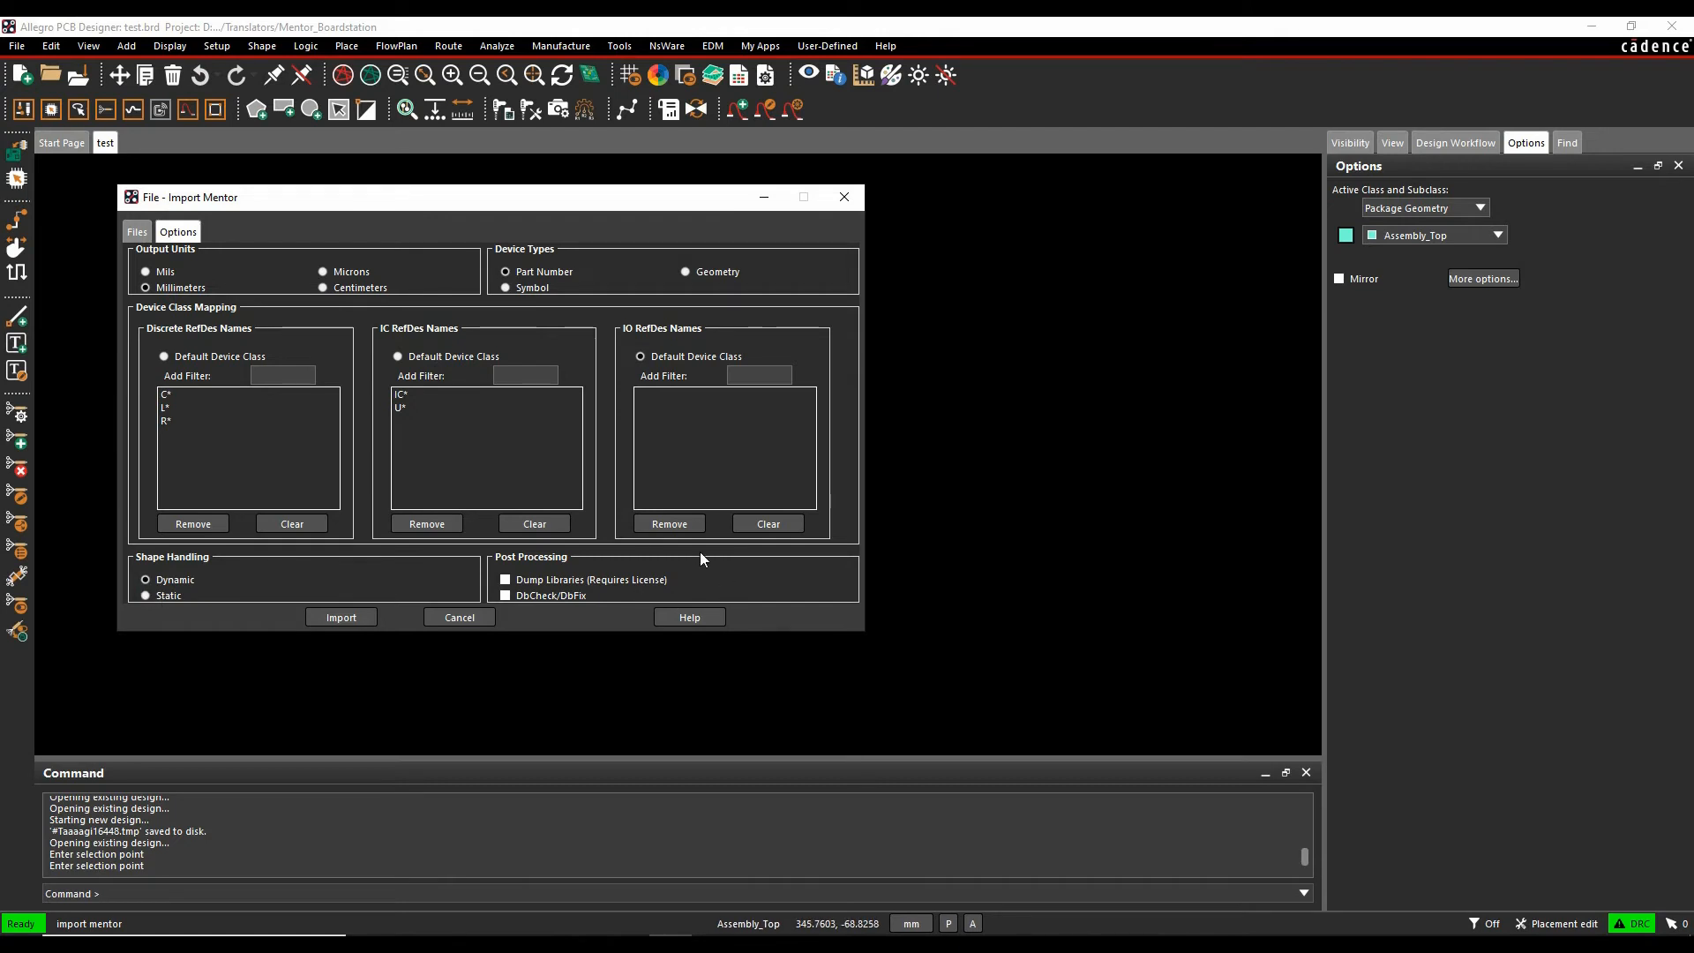
pyautogui.moveTo(561, 616)
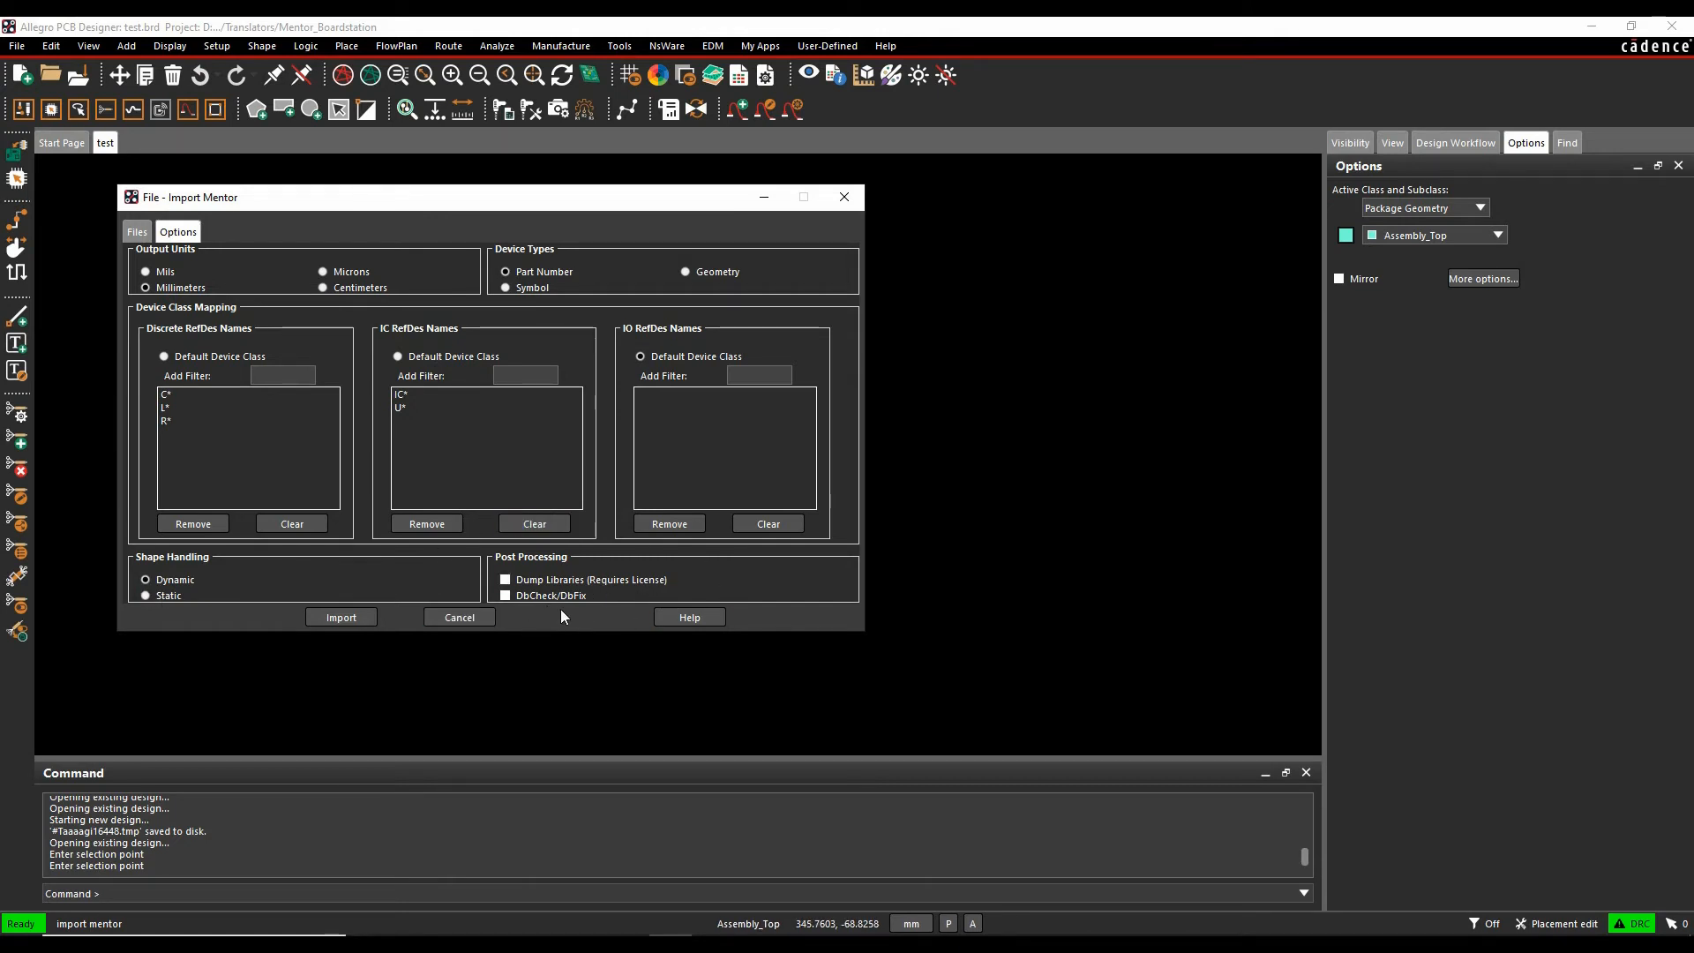
# - Run the Mentor import, overwriting existing board data, and dismiss the translation log
pyautogui.click(340, 617)
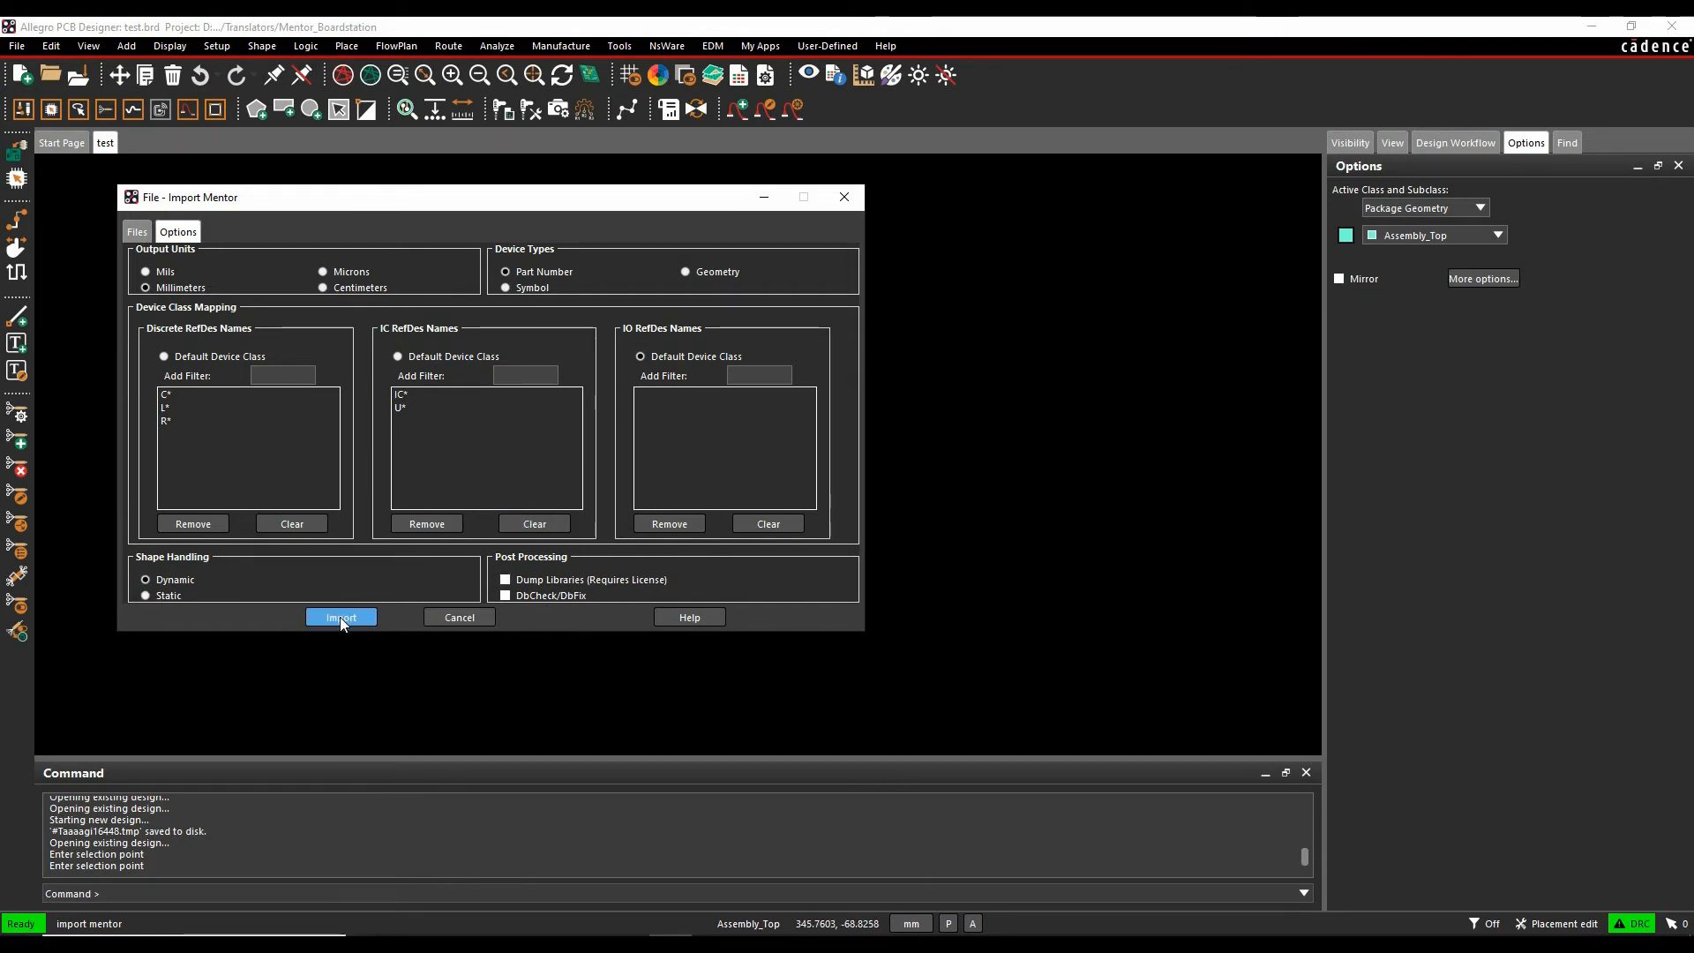
pyautogui.click(341, 617)
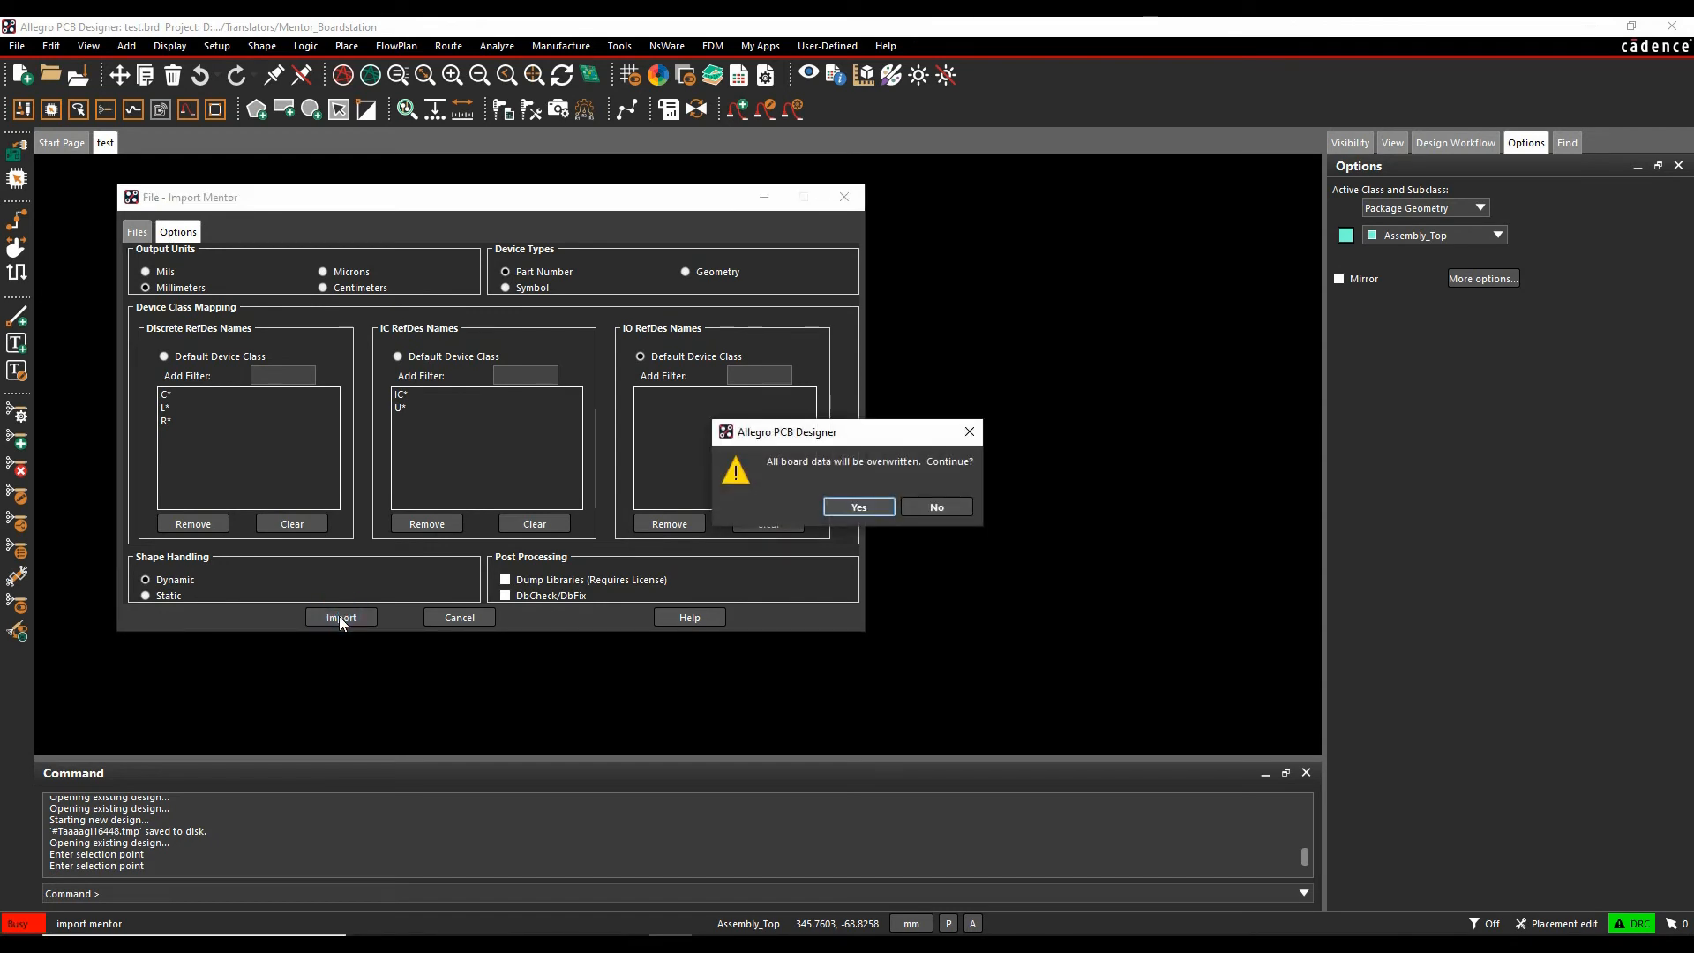
pyautogui.click(856, 506)
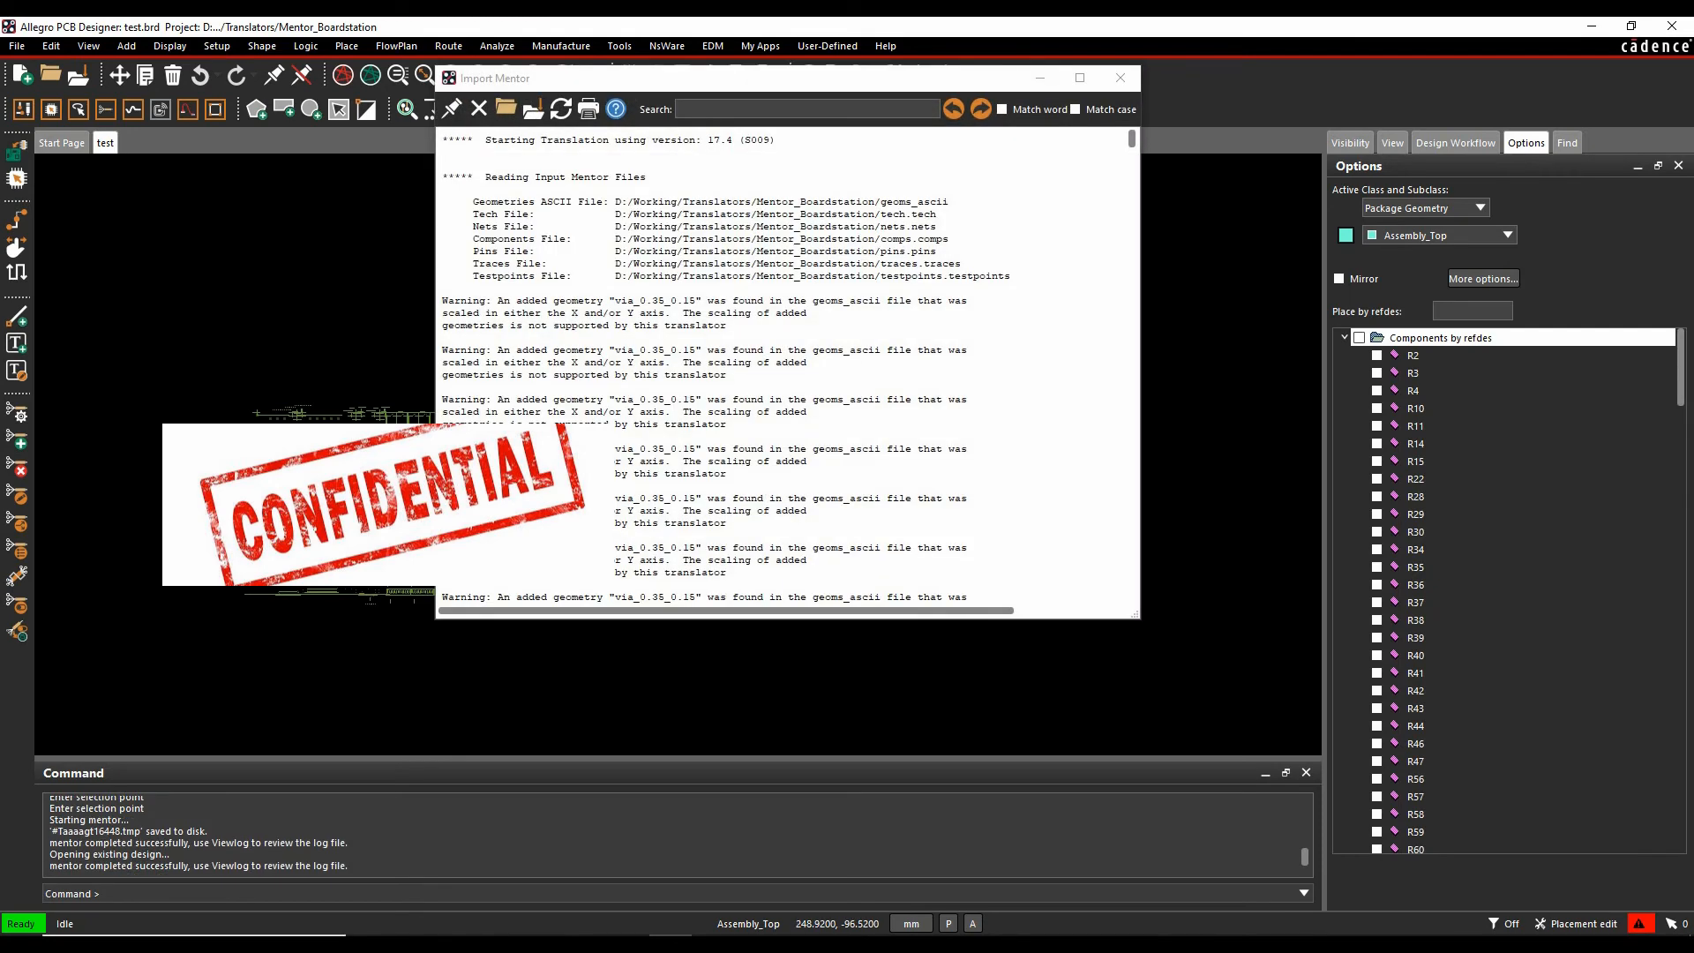
pyautogui.click(1119, 78)
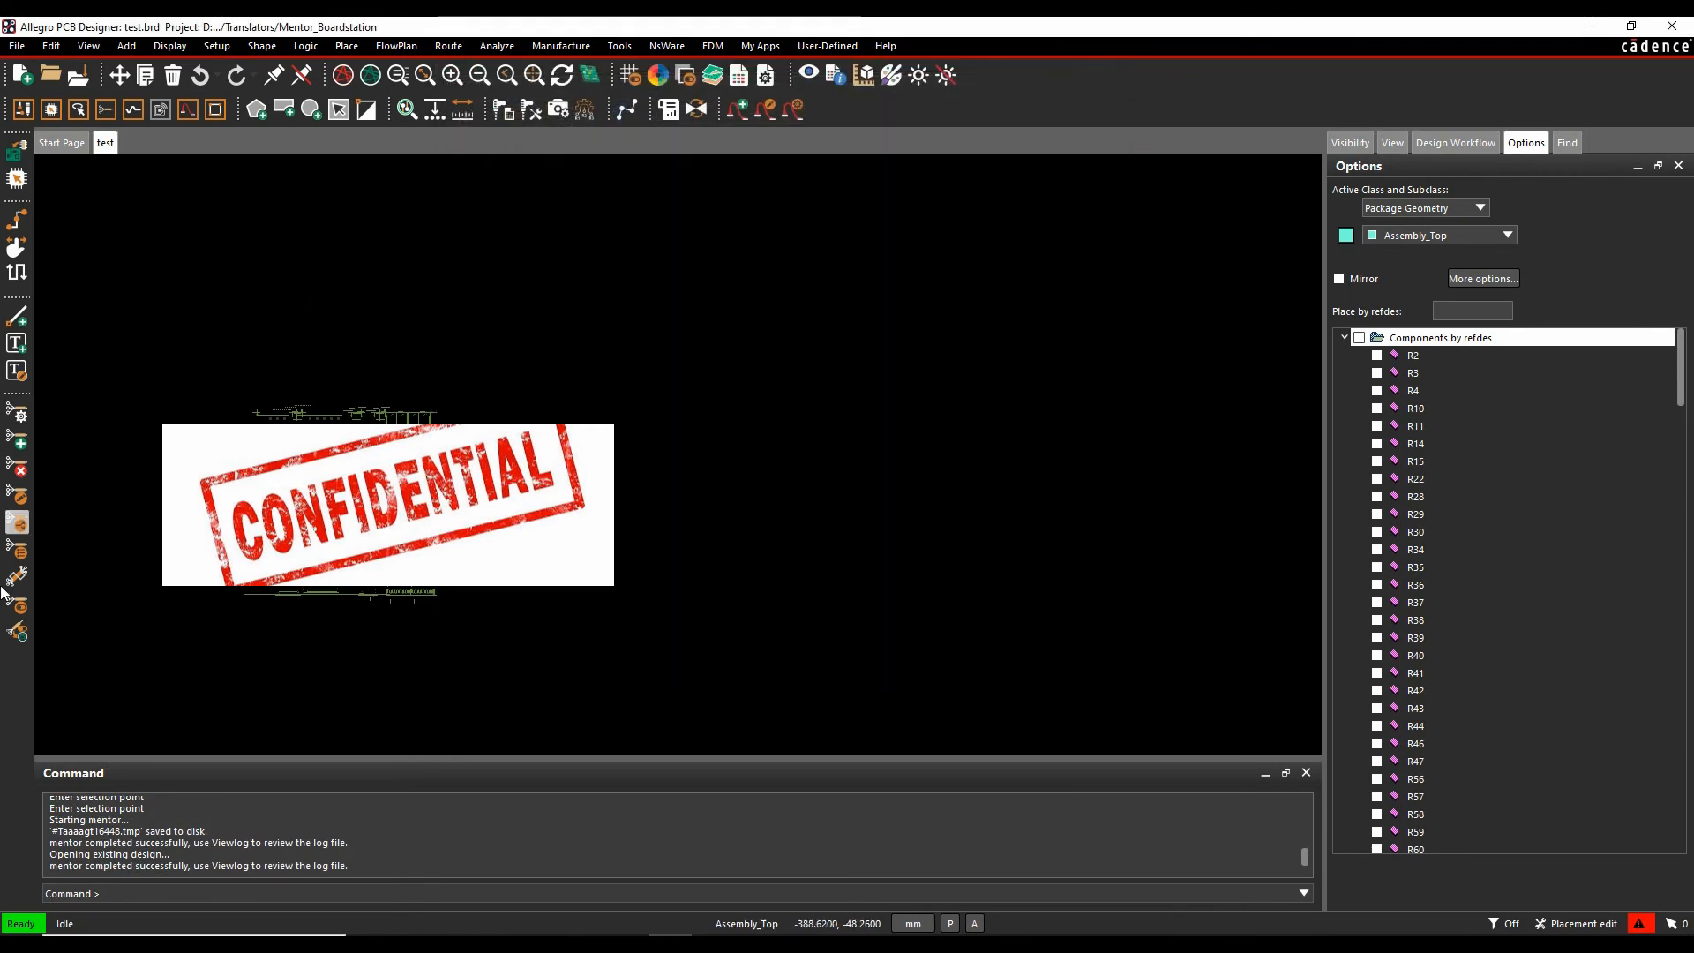
pyautogui.moveTo(418, 414)
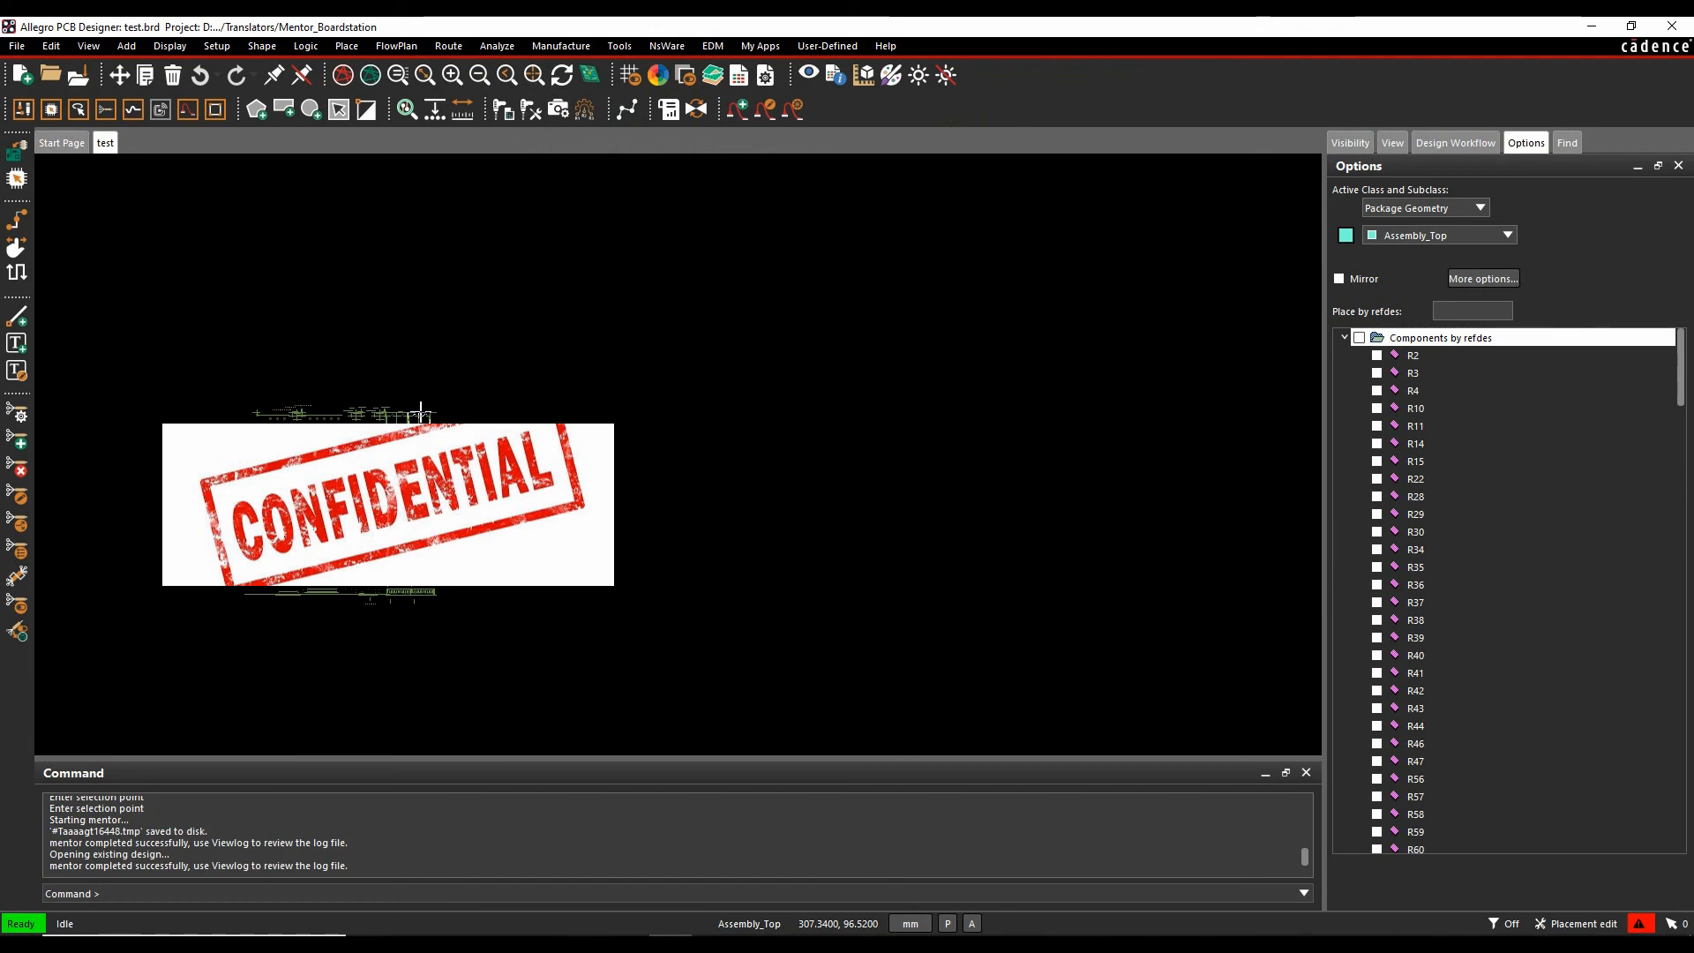
pyautogui.moveTo(765, 875)
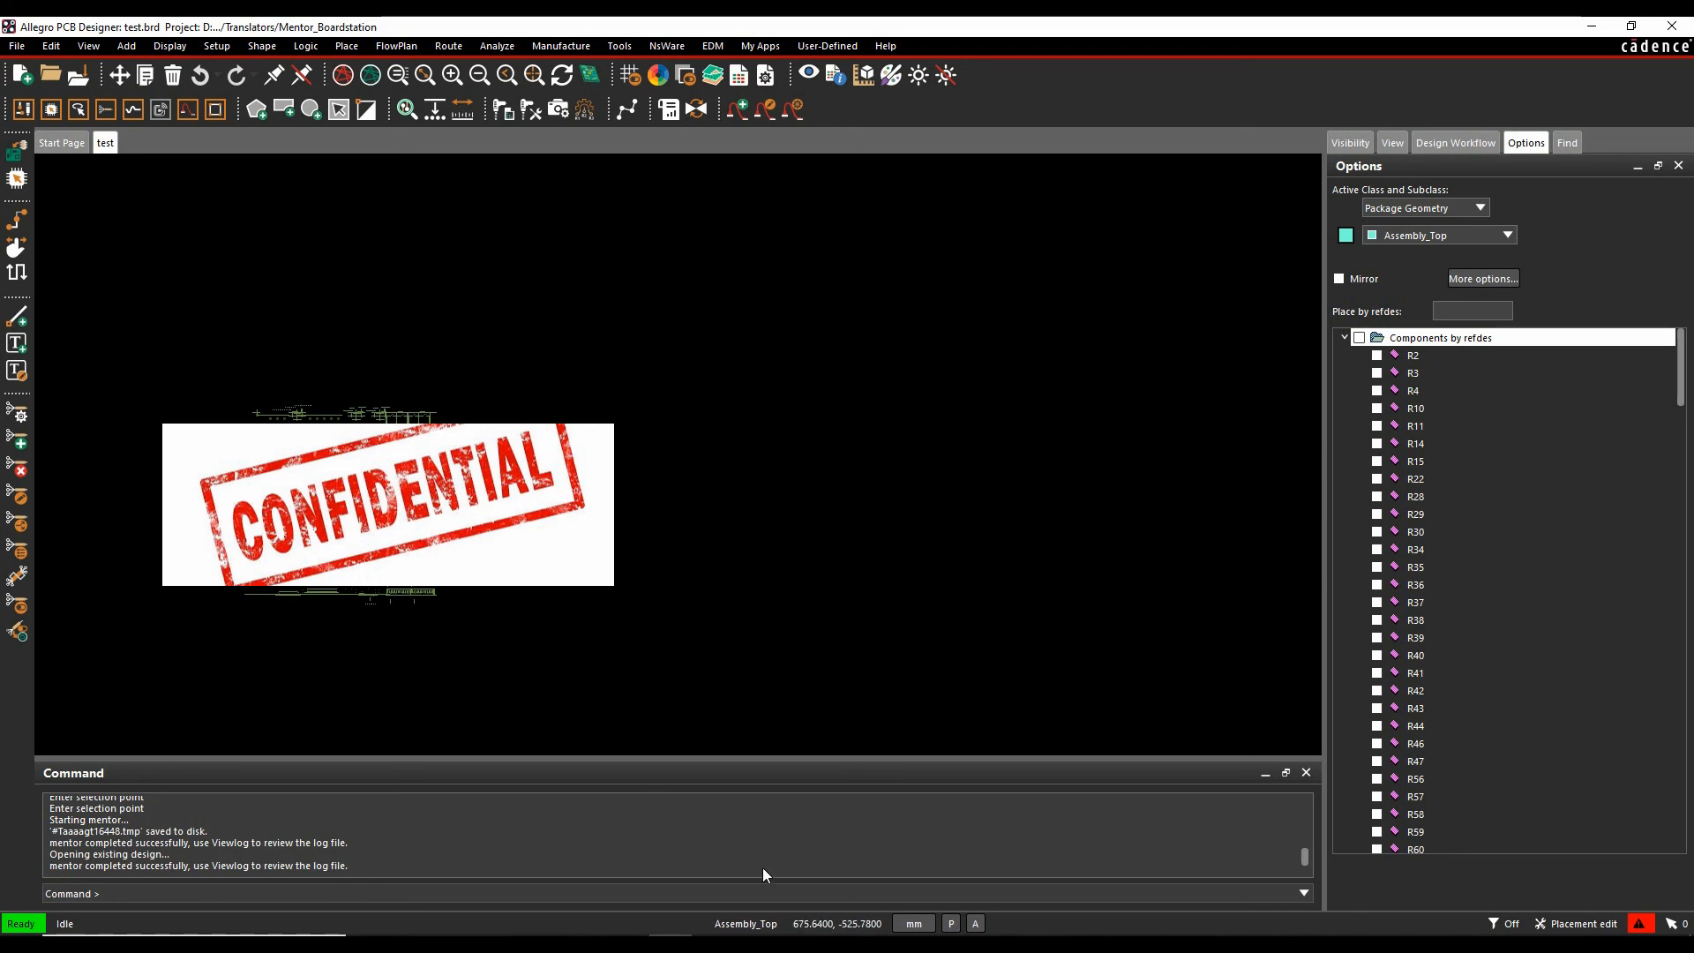